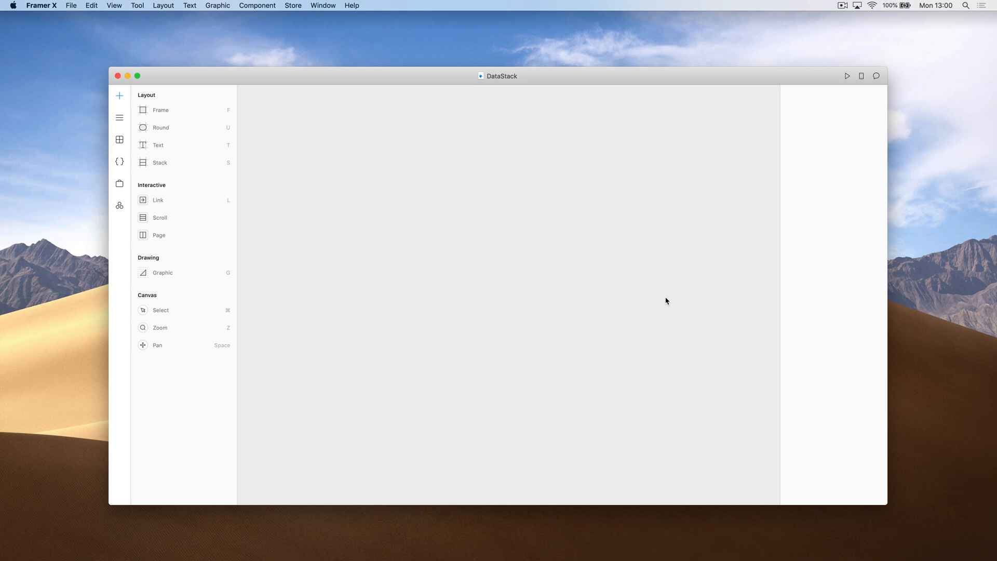
{"action": "mouse_move", "coordinate": [396, 211]}
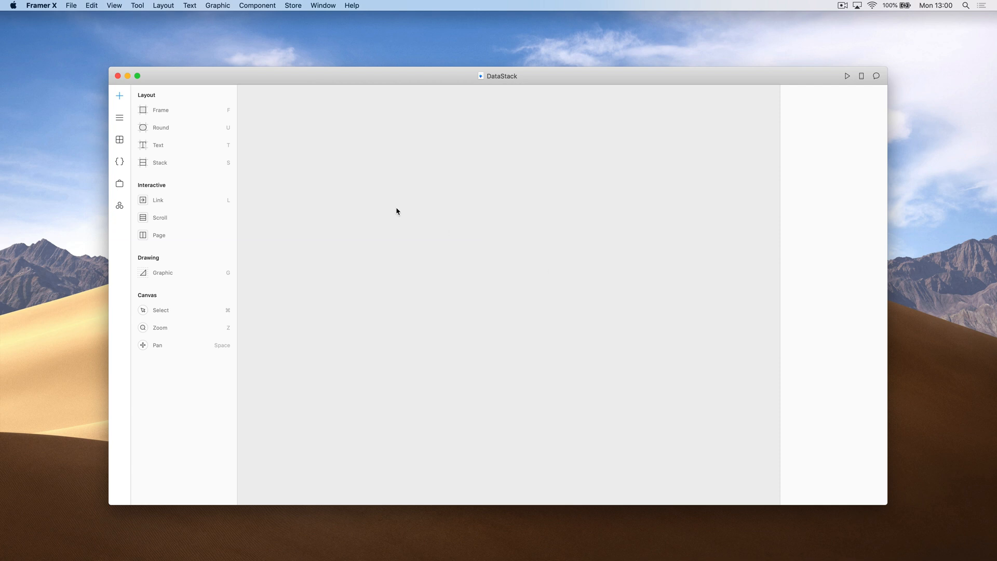
Step: Search the Store for 'Data Stack' and bring up the Data Stack package page
{"action": "left_click", "coordinate": [118, 183]}
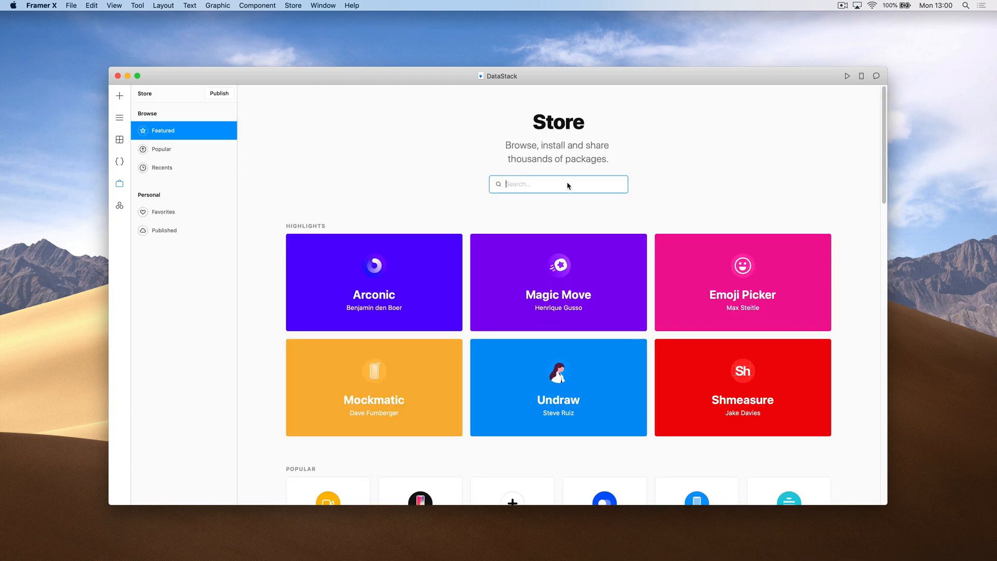
{"action": "type", "text": "D"}
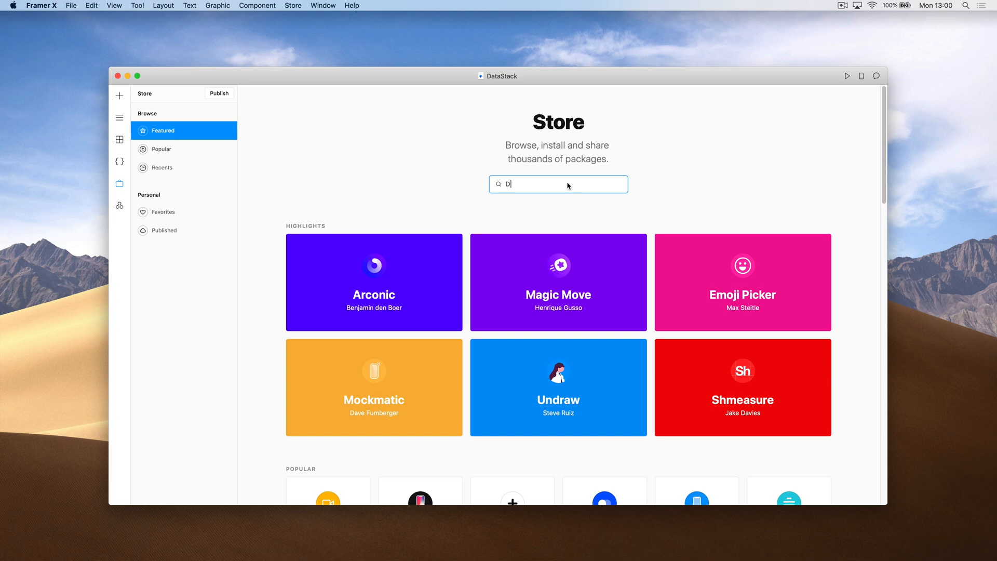
{"action": "type", "text": "Data Stack"}
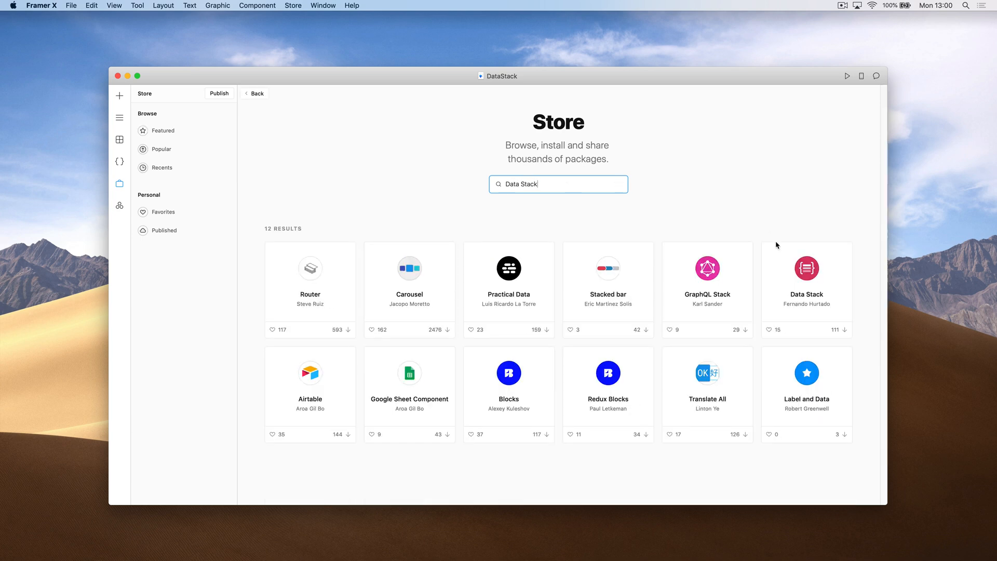
{"action": "left_click", "coordinate": [807, 282]}
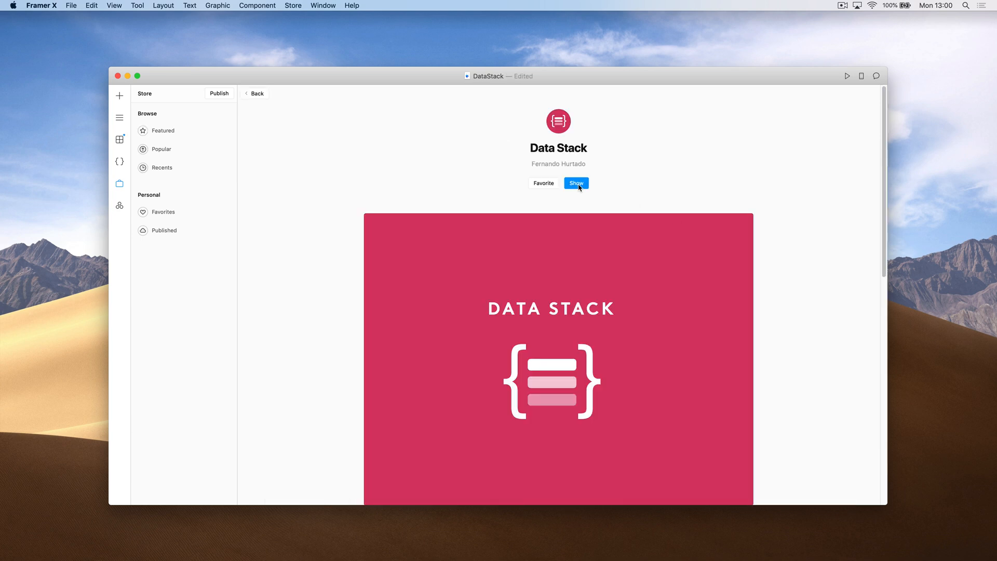
Step: Add the DataStack component to the canvas and draw a rectangle inside the white frame
{"action": "left_click", "coordinate": [575, 183]}
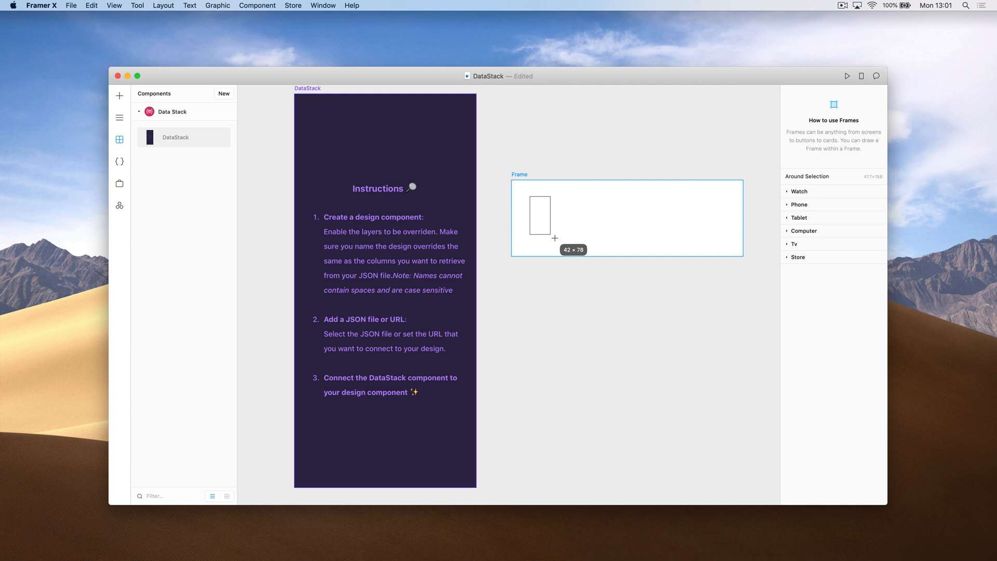
{"action": "left_click_drag", "start_coordinate": [541, 210], "coordinate": [593, 239]}
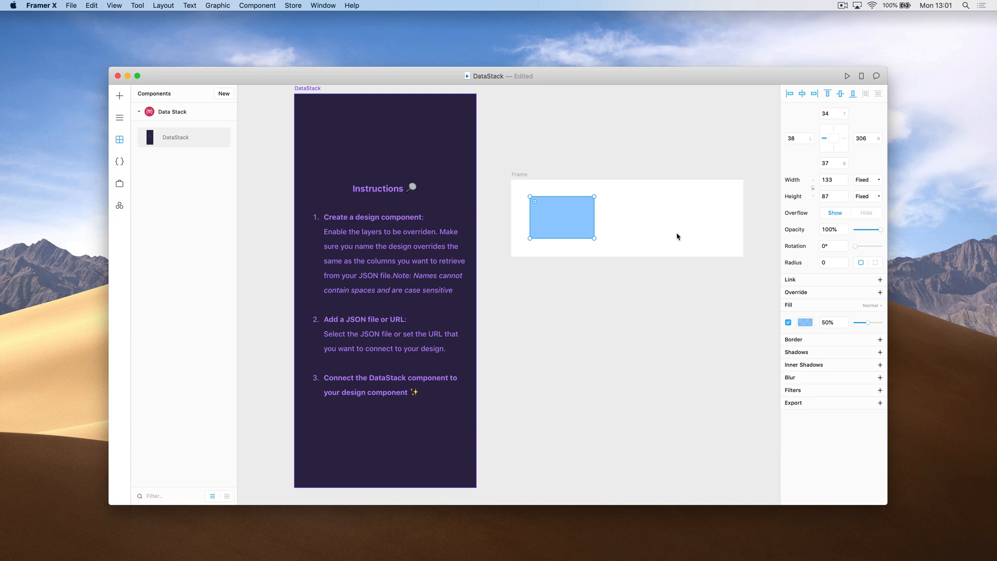
{"action": "mouse_move", "coordinate": [810, 321]}
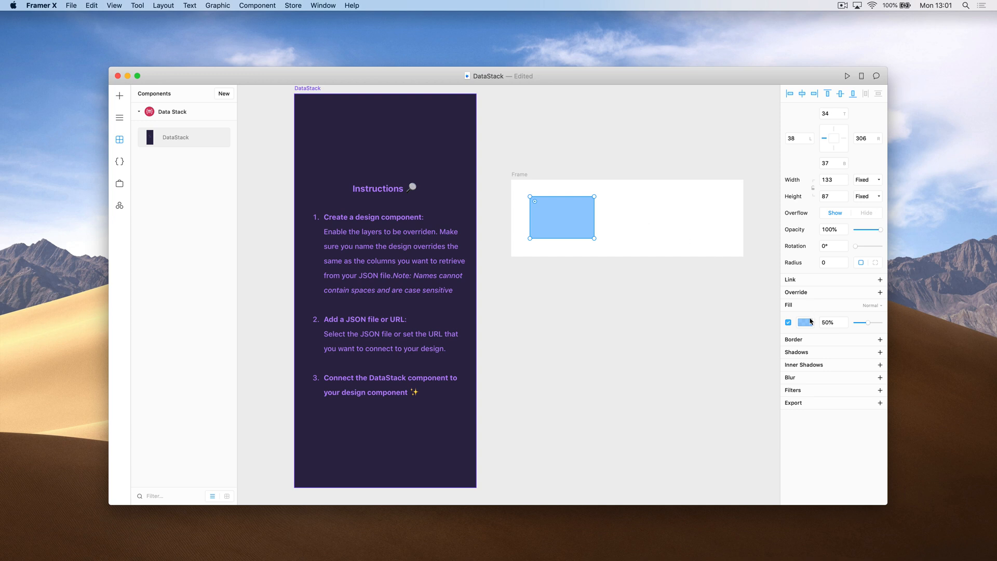
Step: Fill the rectangle with the portrait photo as an image fill
{"action": "left_click", "coordinate": [879, 341]}
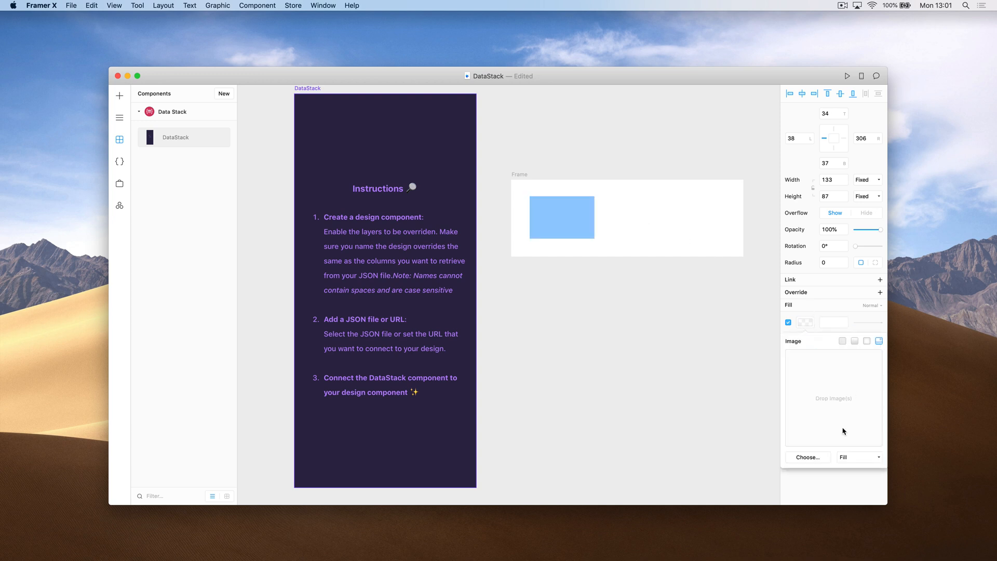
{"action": "left_click", "coordinate": [807, 458]}
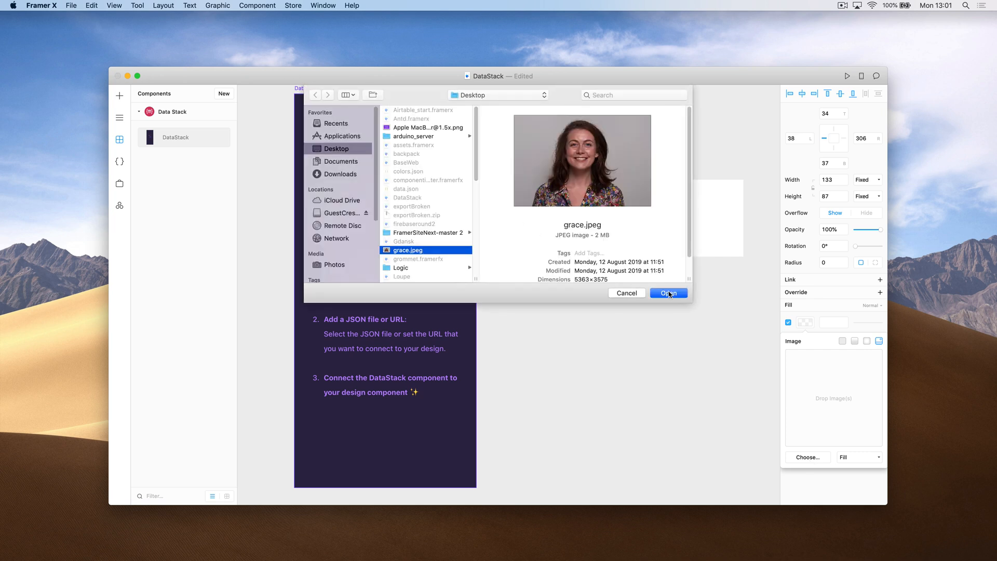
{"action": "left_click", "coordinate": [668, 293]}
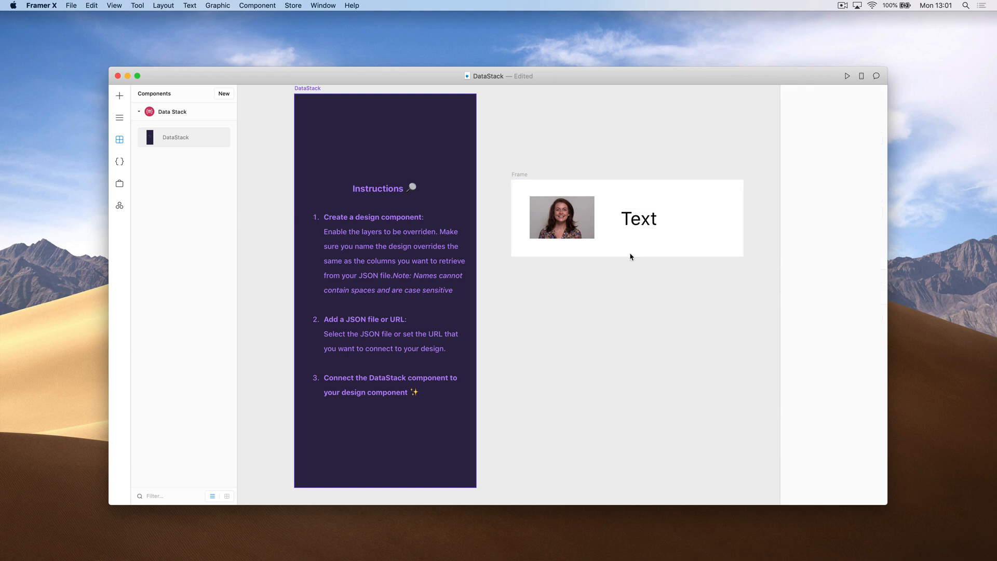
Step: Select the photo-and-text frame to turn it into a master component
{"action": "left_click", "coordinate": [639, 218]}
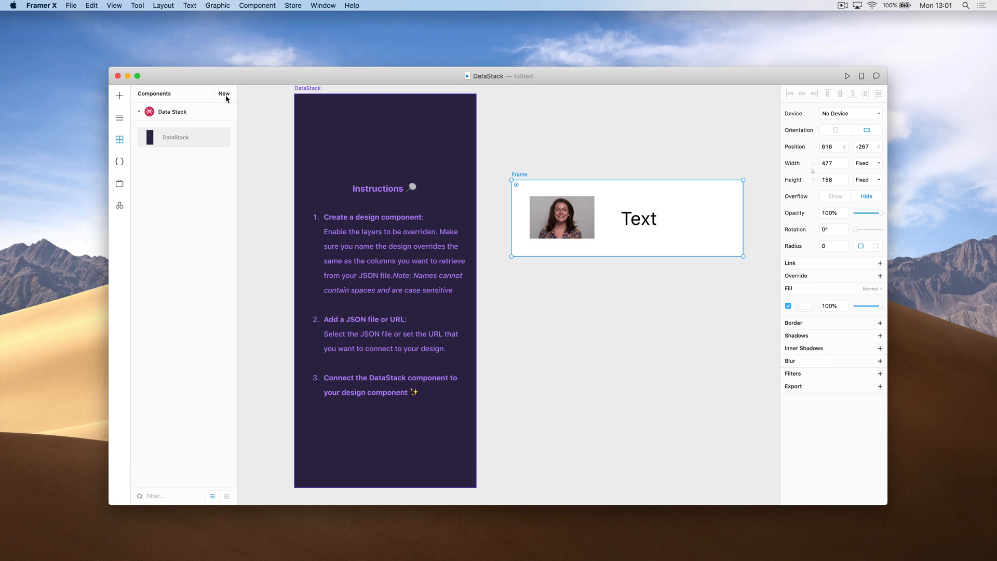
{"action": "mouse_move", "coordinate": [672, 197]}
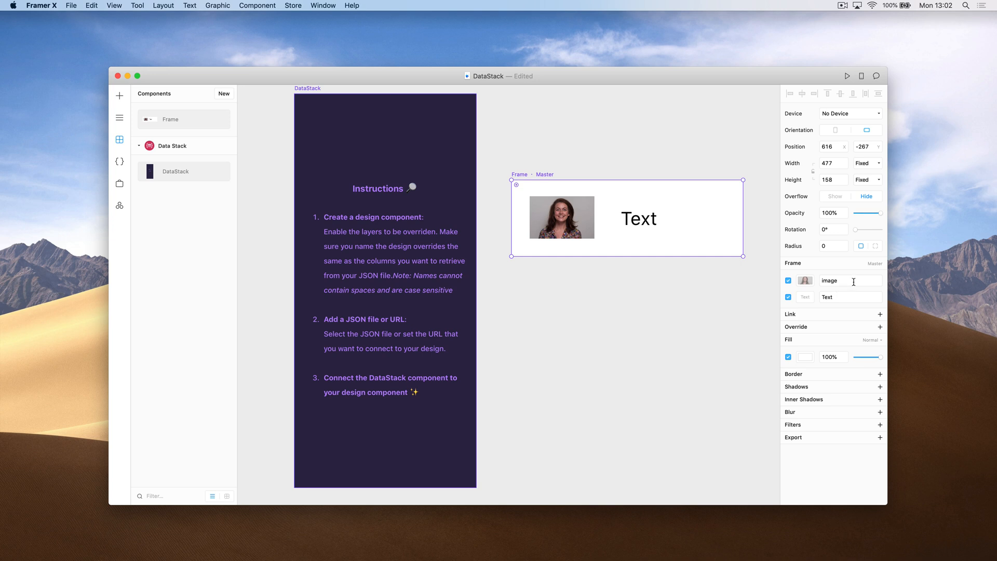
Step: Rename the image override to strDrinkThumb and the text override to strDrink
{"action": "double_click", "coordinate": [849, 281]}
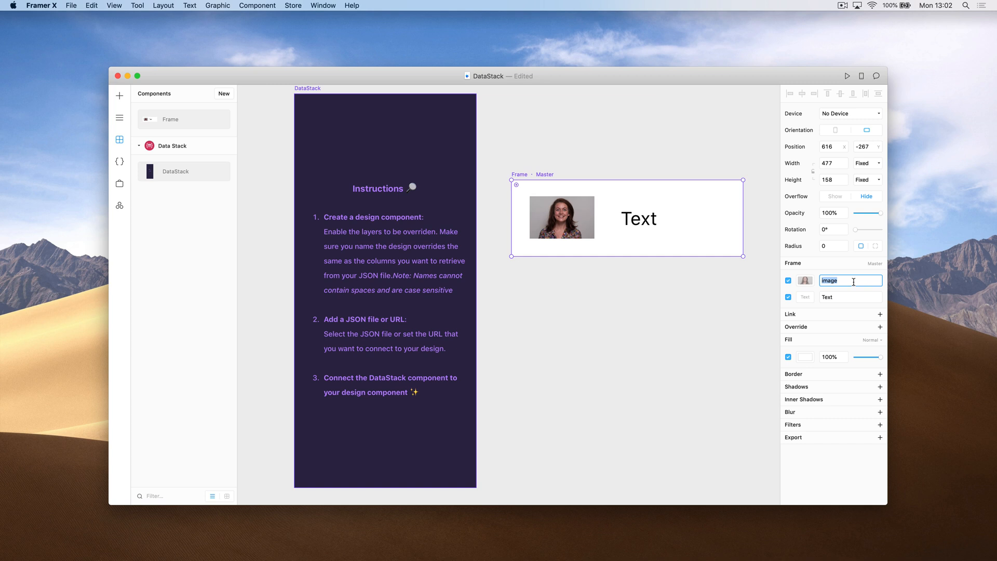
{"action": "type", "text": "strDrinkThumb"}
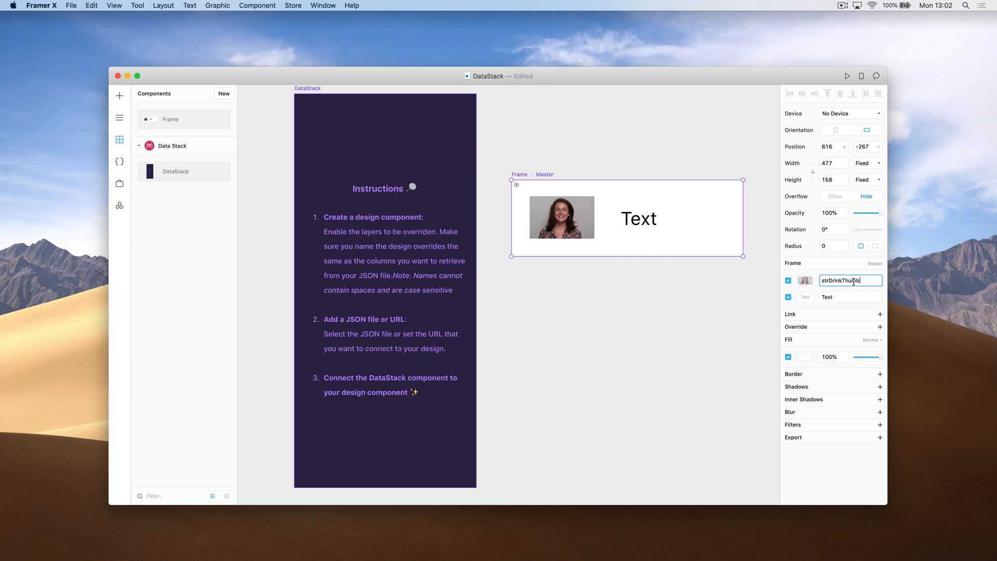
{"action": "left_click", "coordinate": [851, 298]}
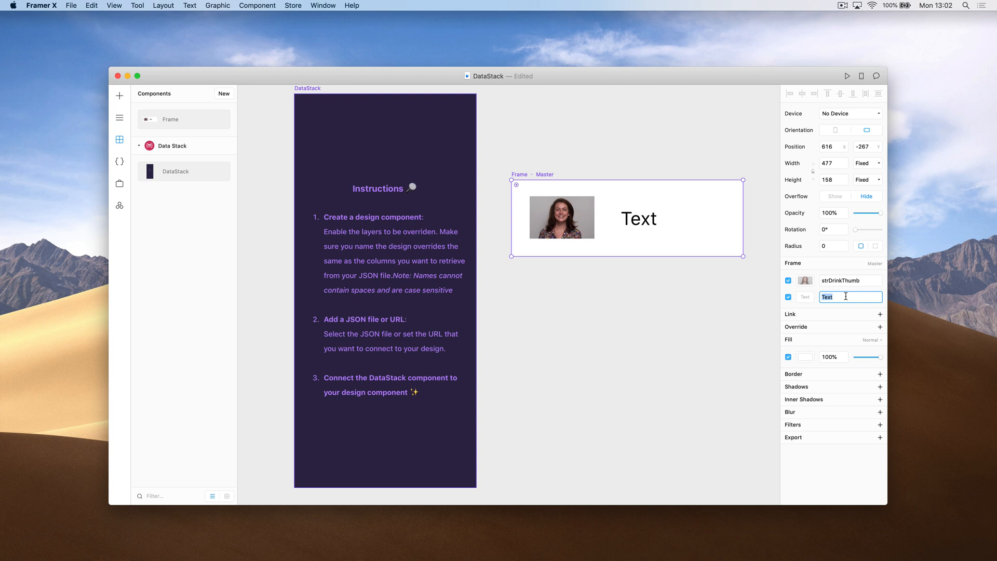
{"action": "type", "text": "strDri"}
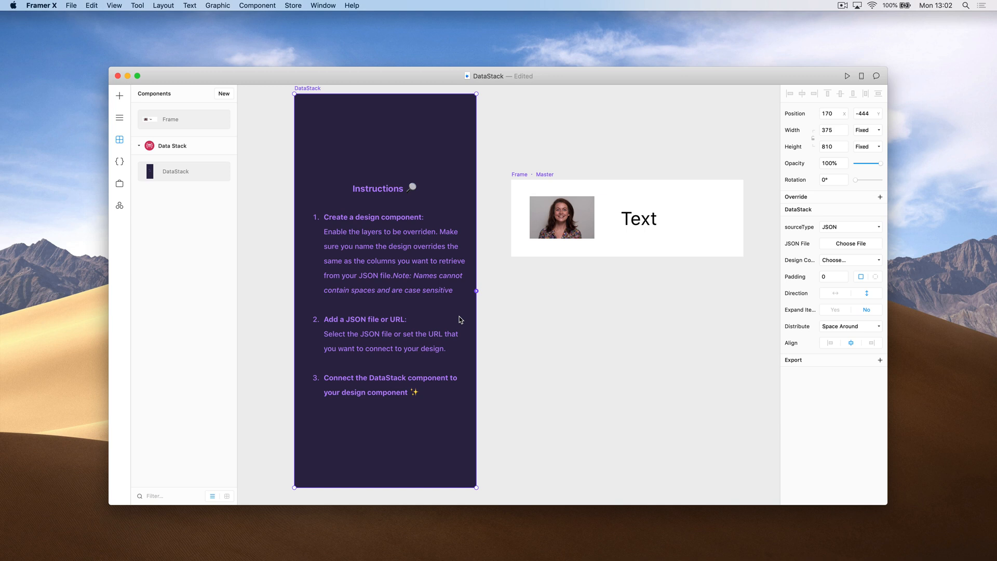
{"action": "mouse_move", "coordinate": [477, 298]}
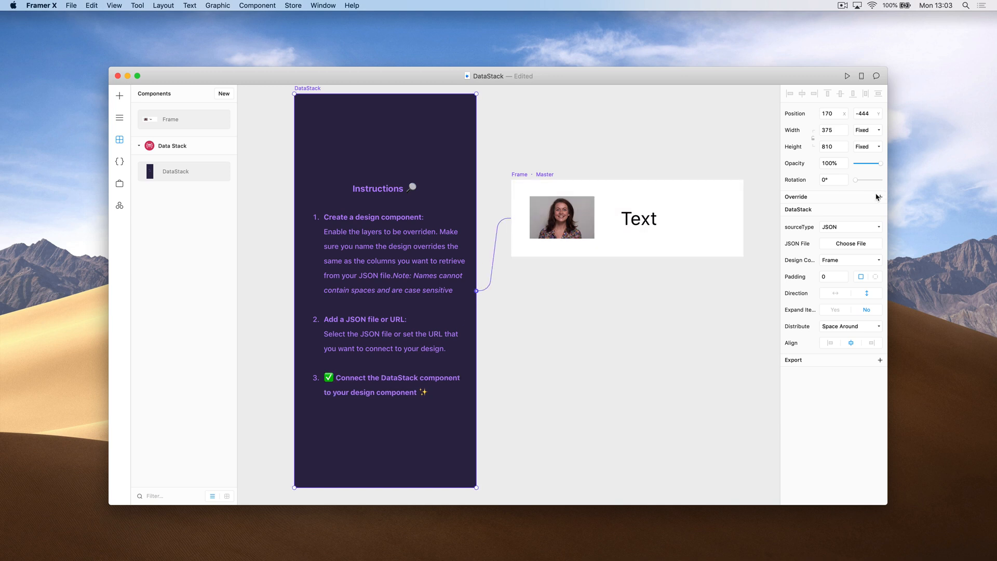
Step: Reveal the sourceType choices for the linked DataStack component
{"action": "left_click", "coordinate": [849, 227]}
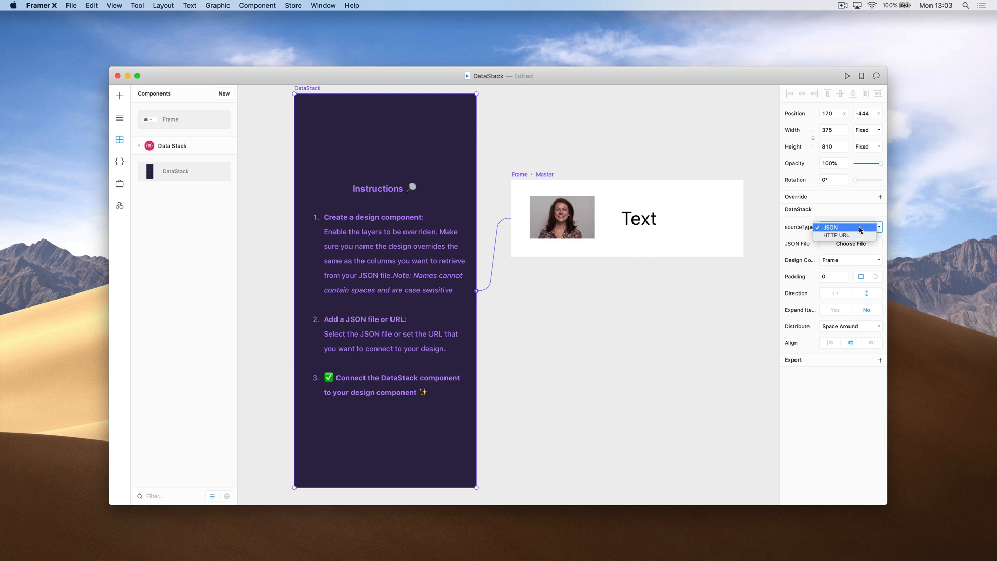
Step: Set DataStack's source to HTTP URL so it loads the cocktail data from the web
{"action": "left_click", "coordinate": [835, 235]}
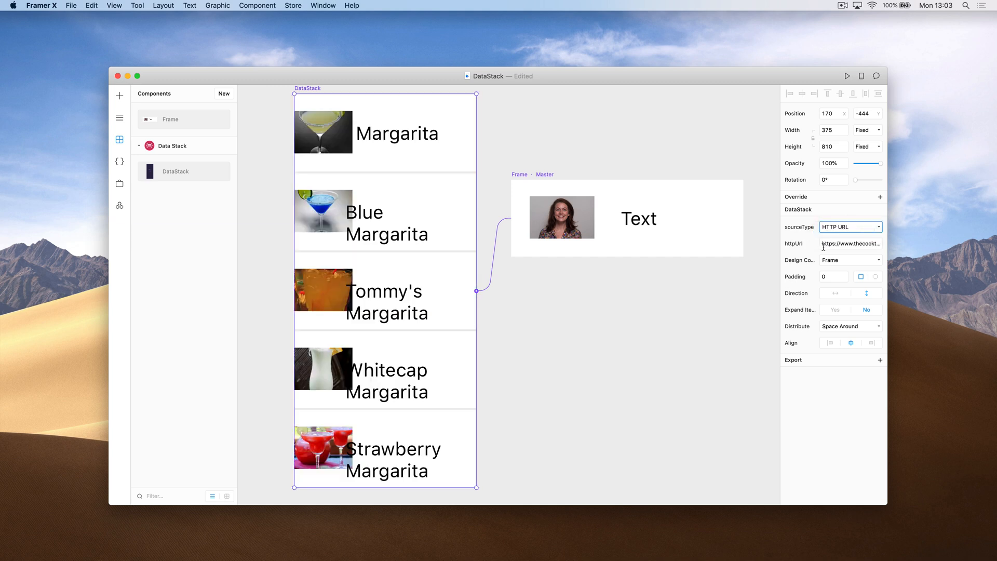
{"action": "mouse_move", "coordinate": [821, 243]}
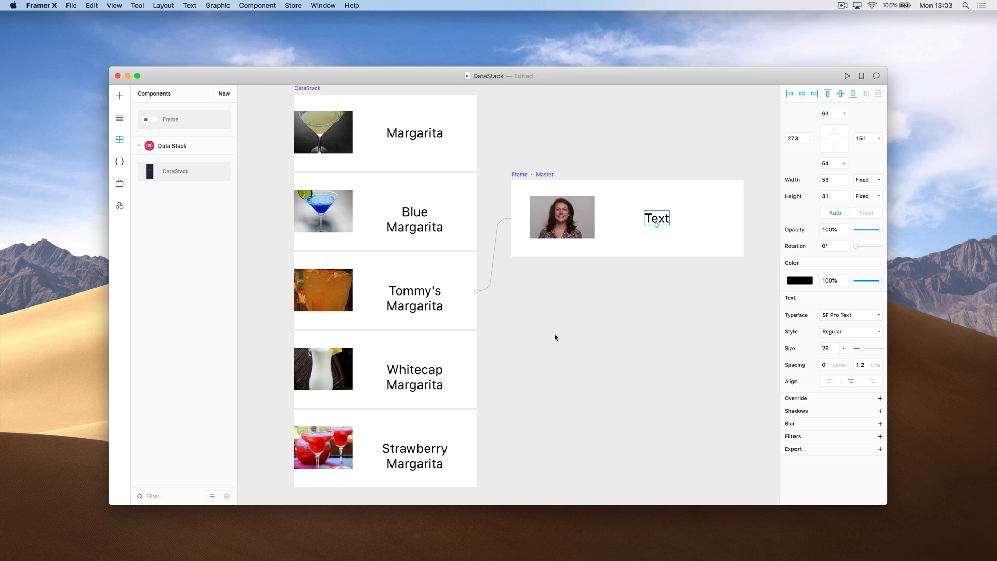
Step: Select the cocktail list to widen it to 440
{"action": "left_click", "coordinate": [307, 88]}
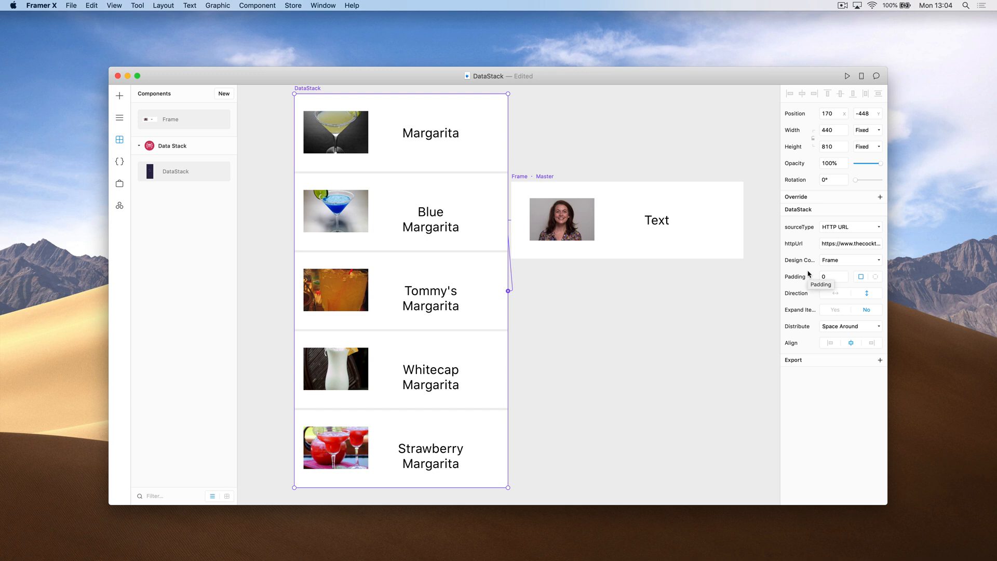
{"action": "mouse_move", "coordinate": [795, 271]}
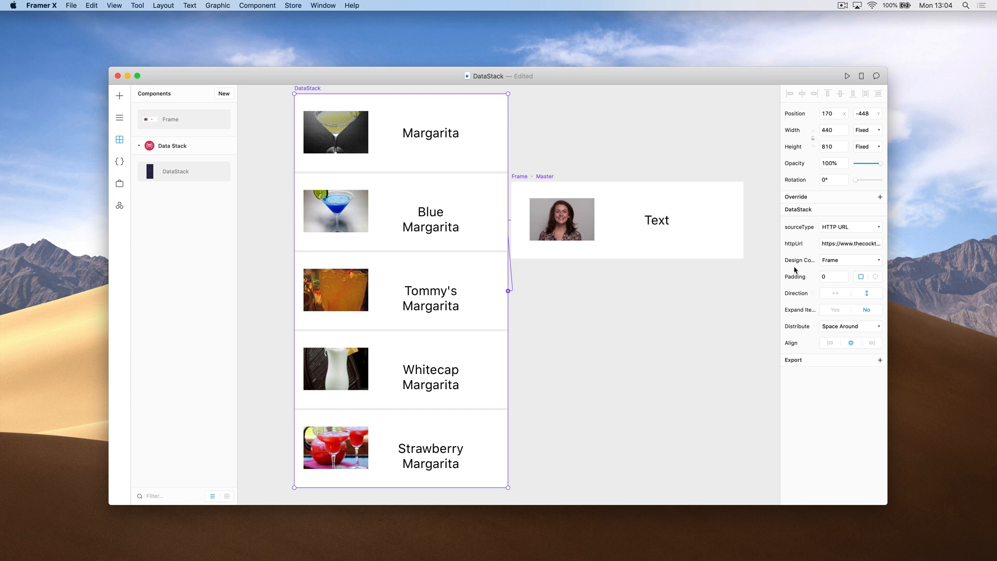